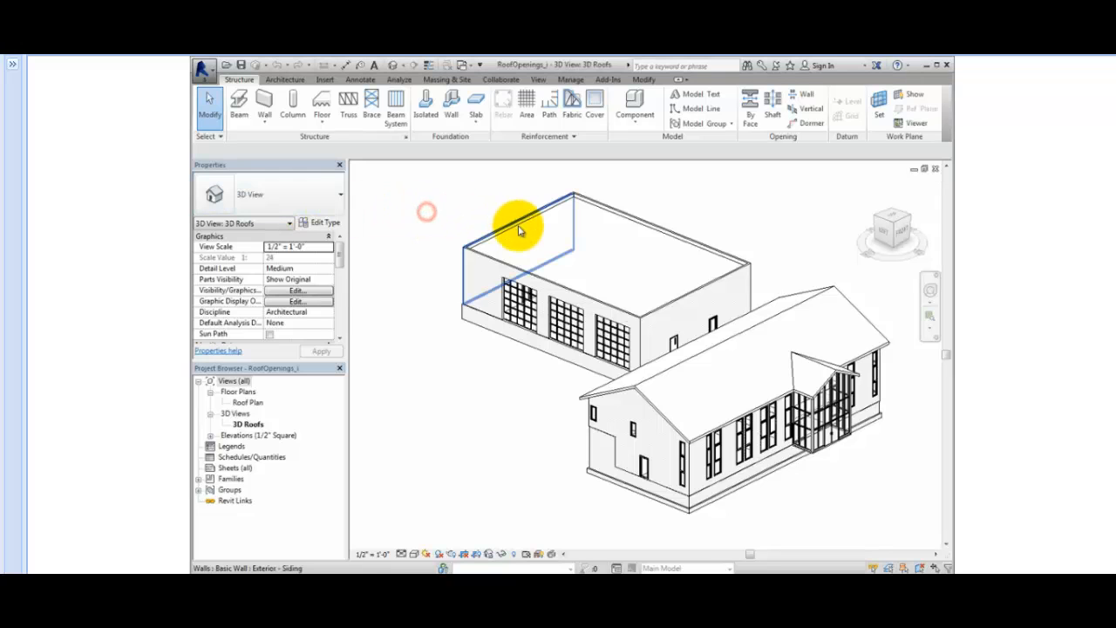
Select the flat roof in the 3D view to edit its footprint.
left_click(523, 227)
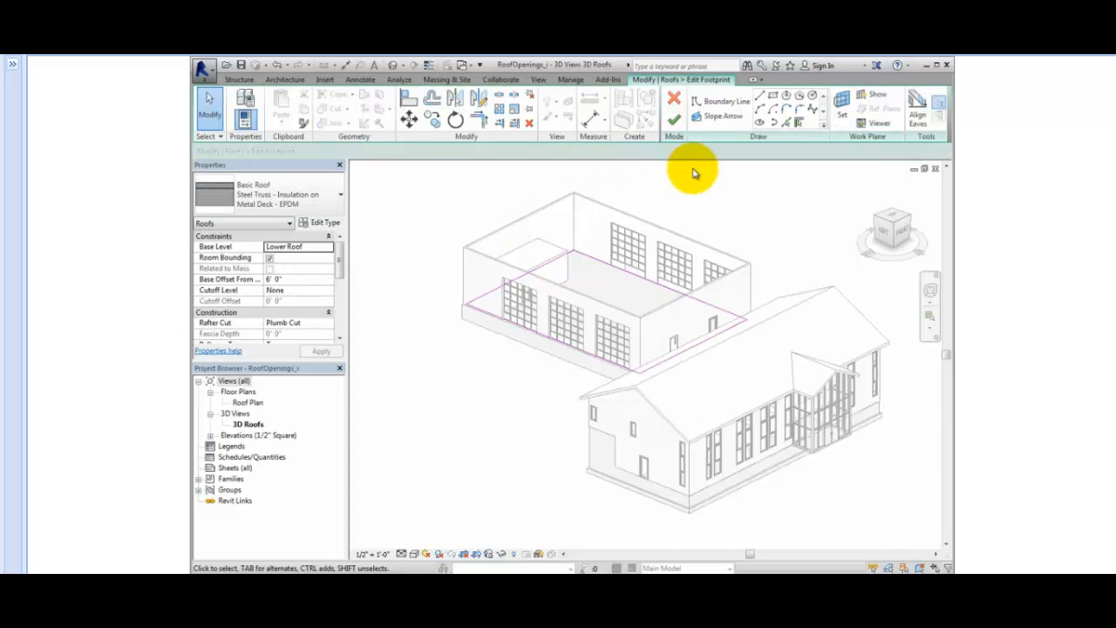
mouse_move(694, 171)
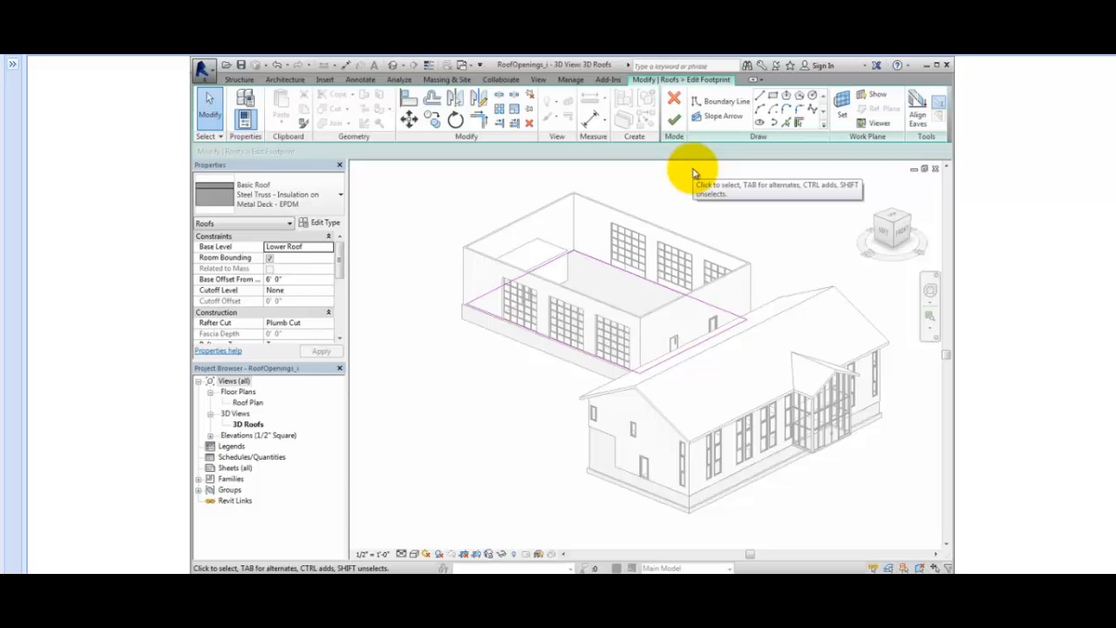
mouse_move(261, 410)
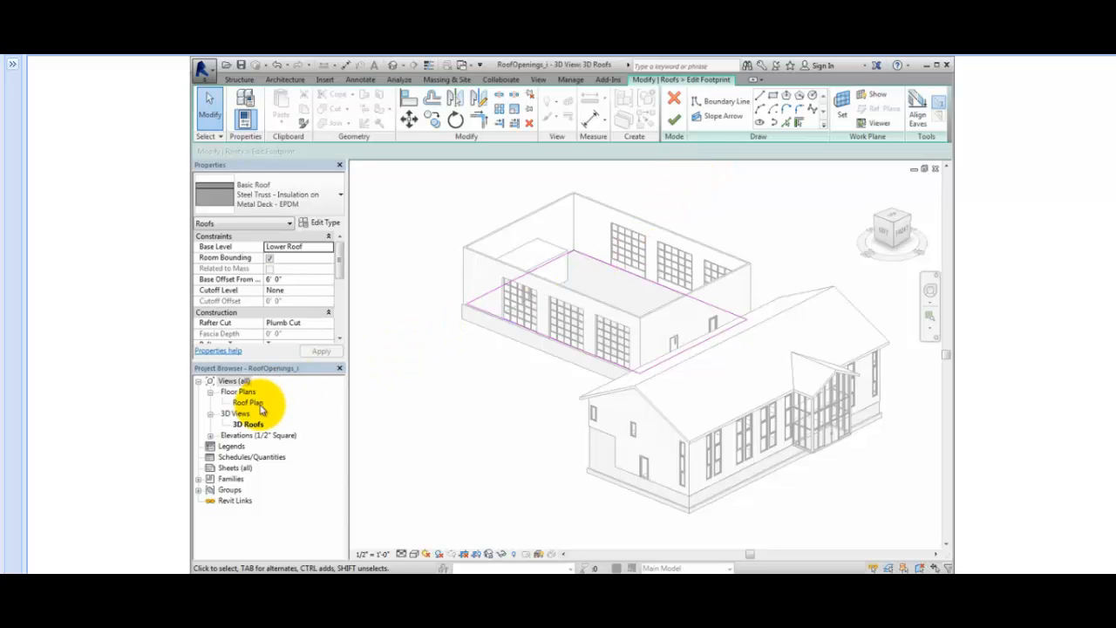
Sketch a square opening inside the flat roof footprint in the Roof Plan and finish the edit.
double_click(248, 401)
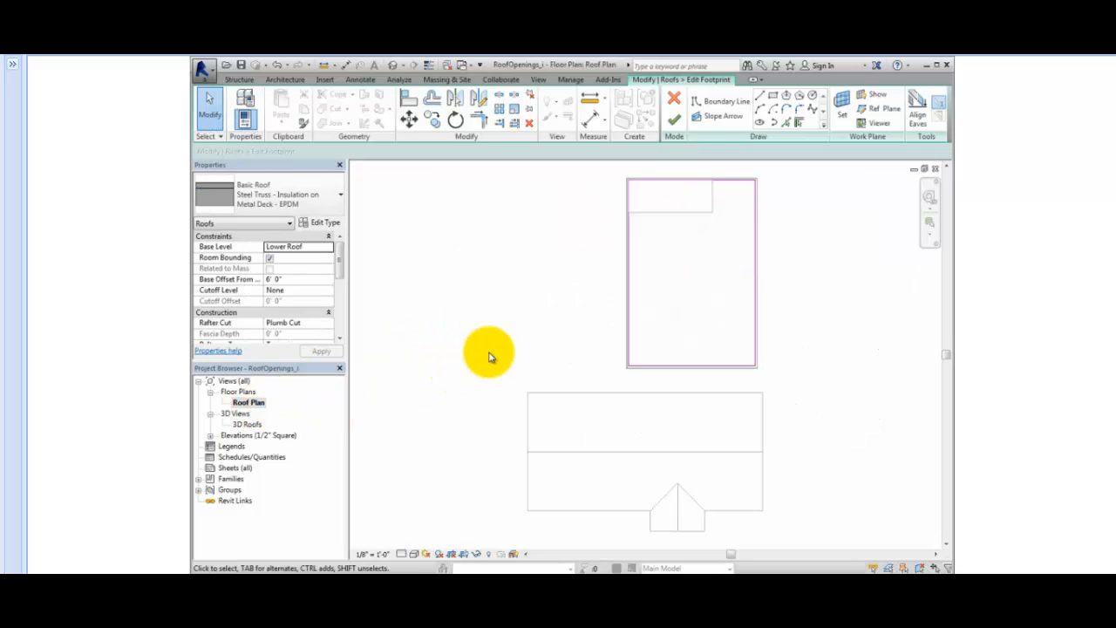
mouse_move(506, 339)
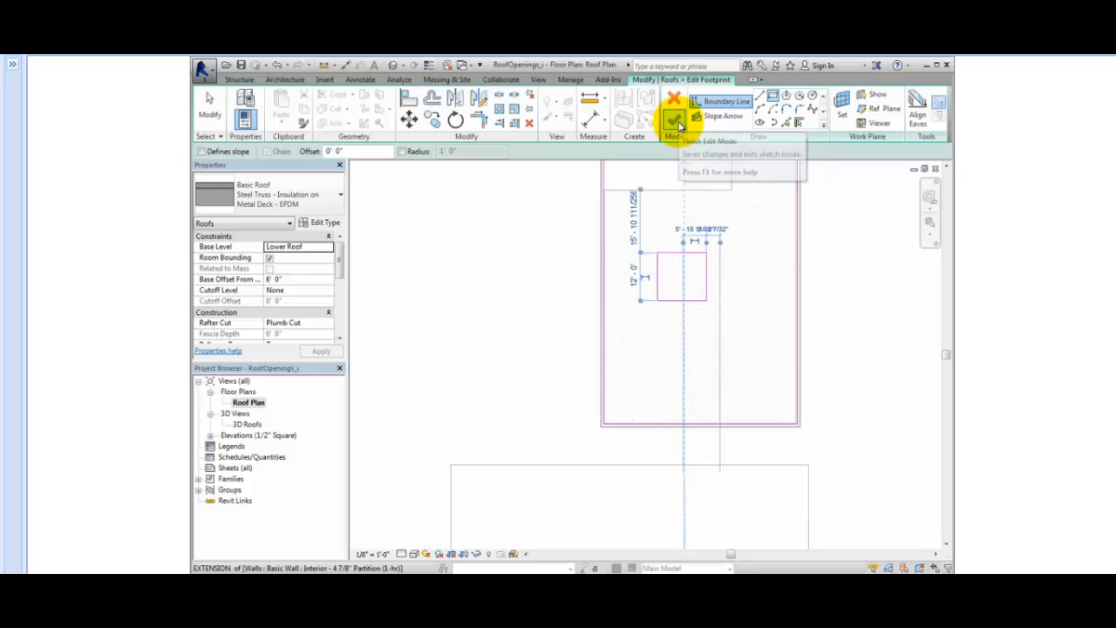
mouse_move(677, 120)
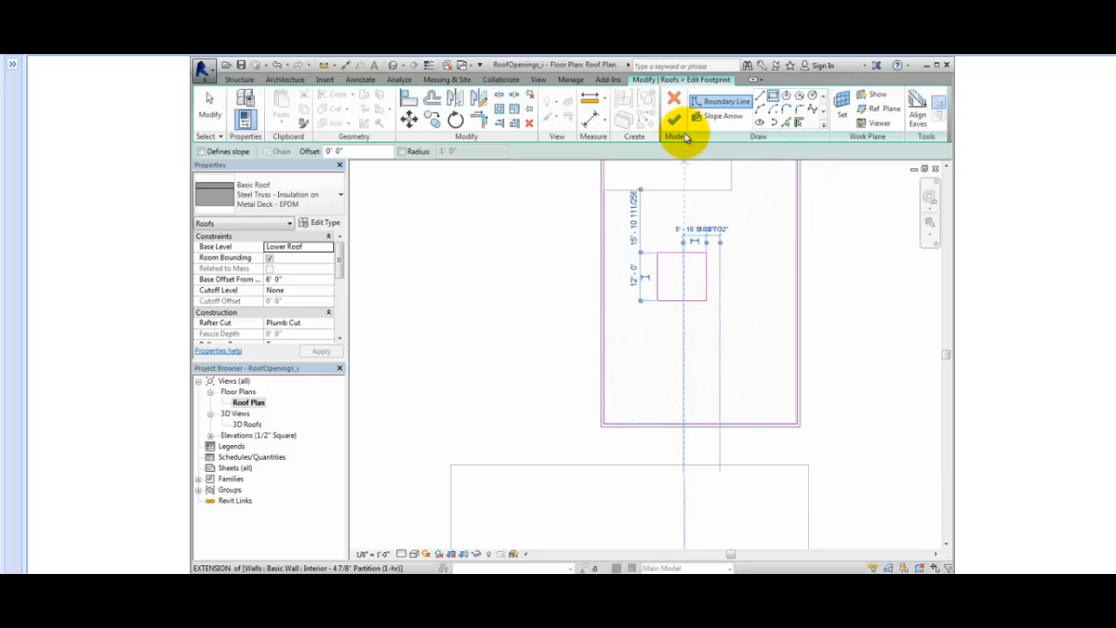
left_click(675, 120)
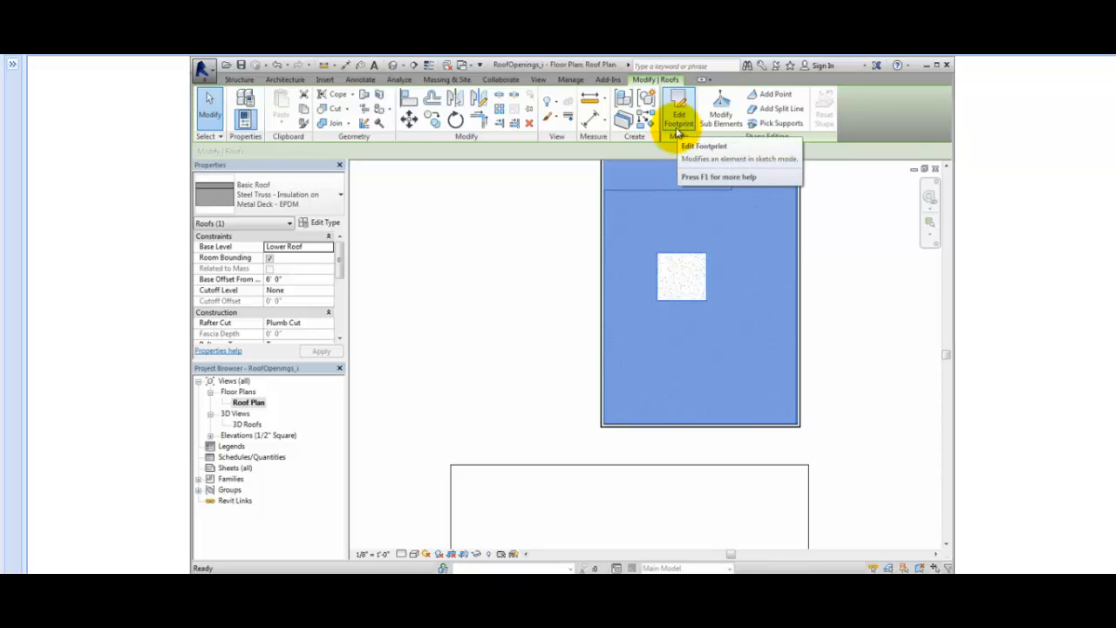
View the flat roof opening in 3D Roofs, then enter and cancel the gable roof's footprint edit.
double_click(244, 424)
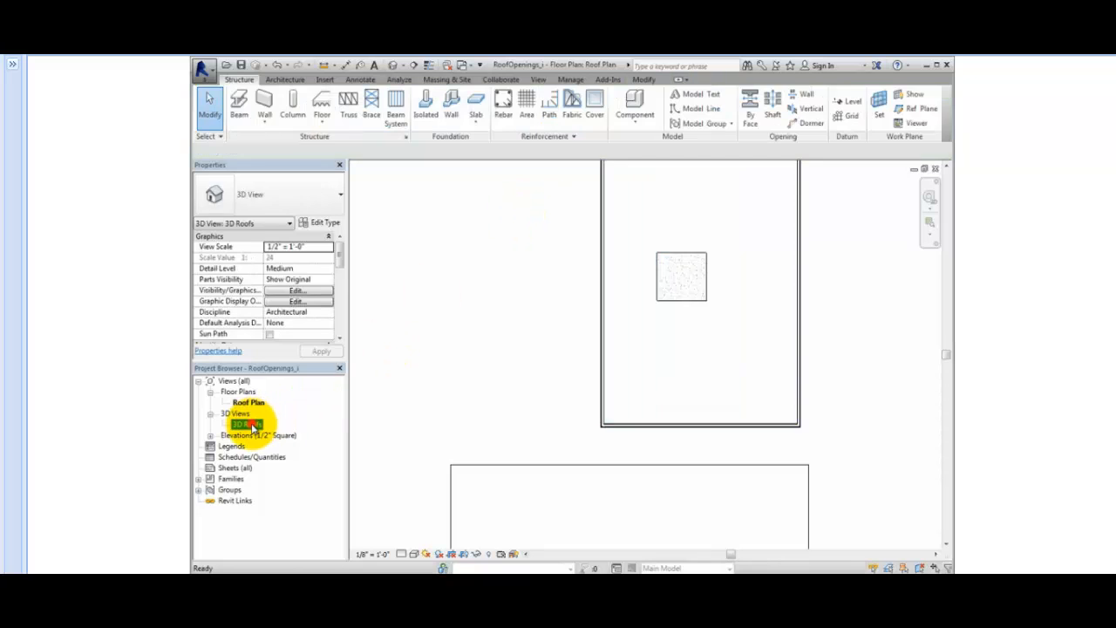
double_click(247, 424)
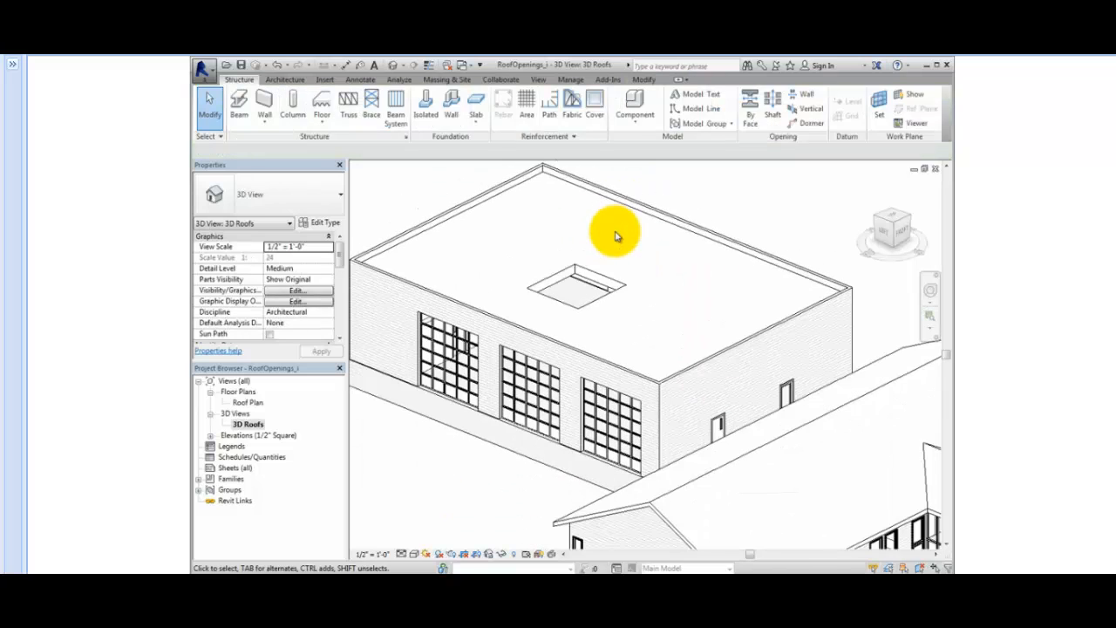
left_click(829, 314)
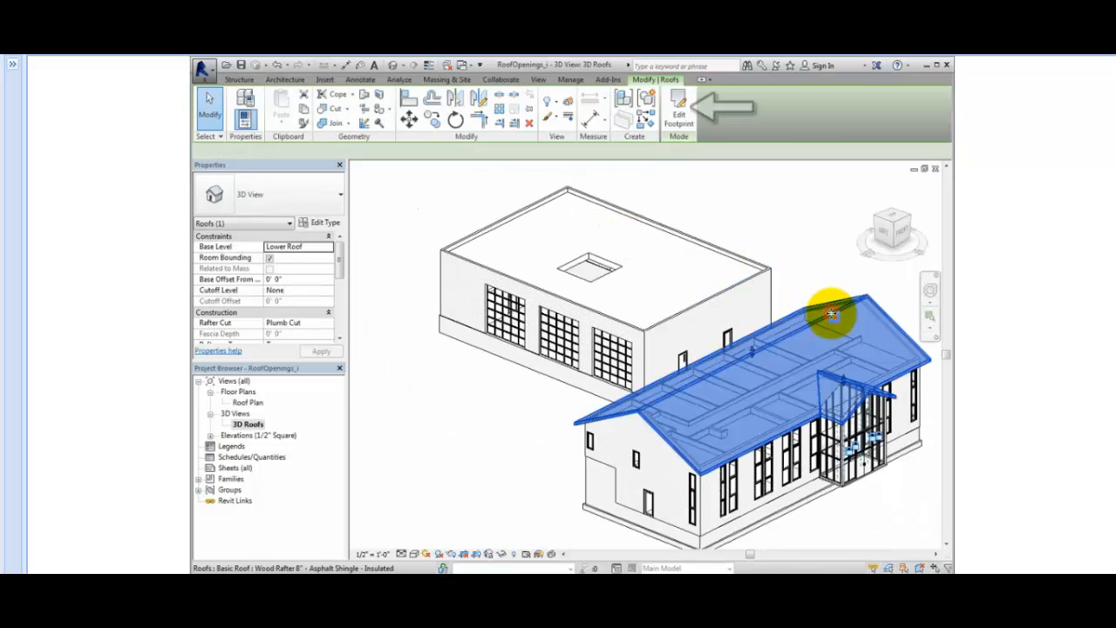
left_click(678, 115)
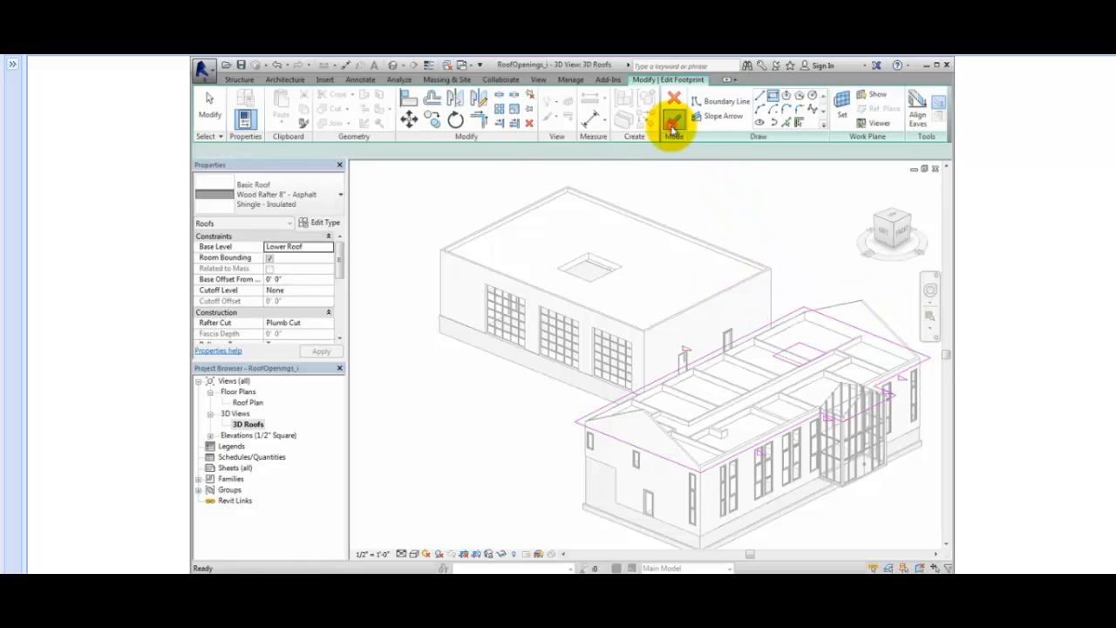
left_click(673, 121)
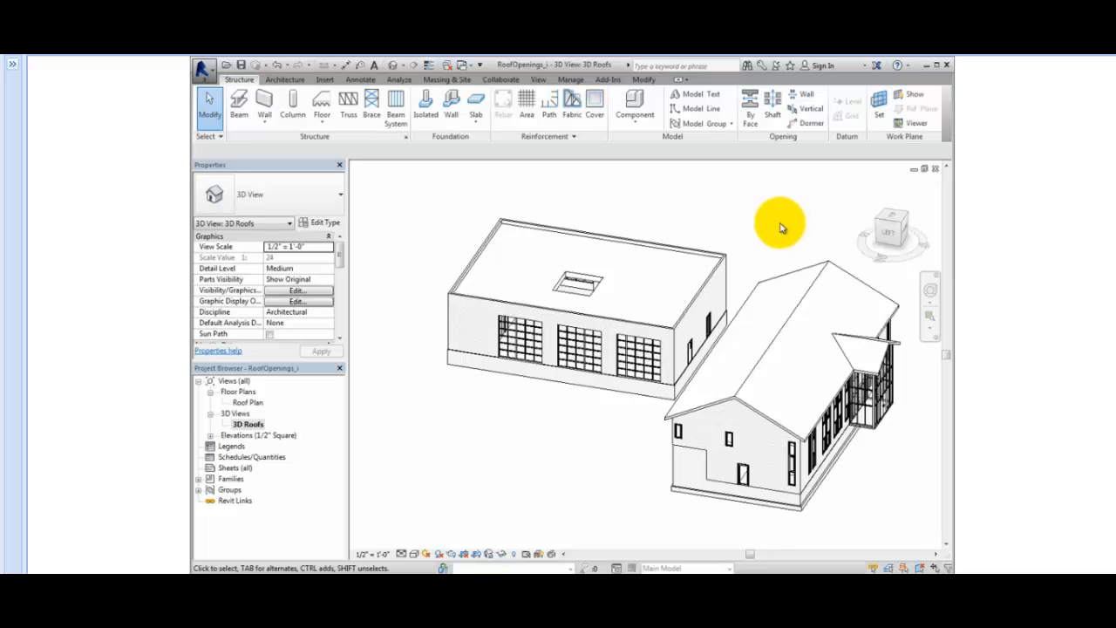
mouse_move(271, 403)
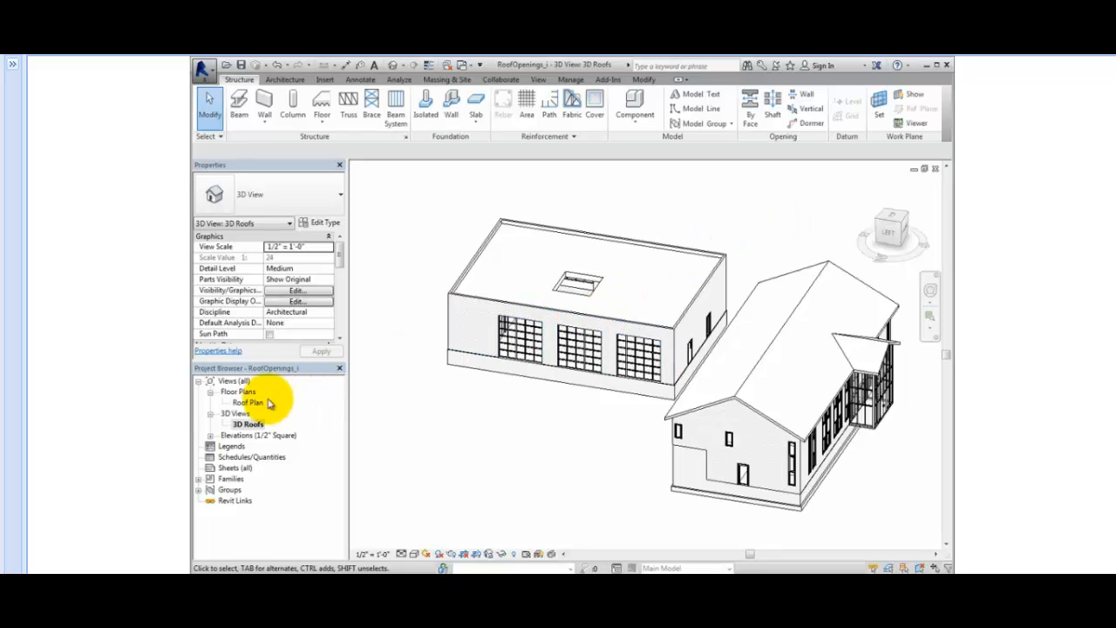
Start an Opening By Face cut on the gable roof in the Roof Plan.
double_click(248, 401)
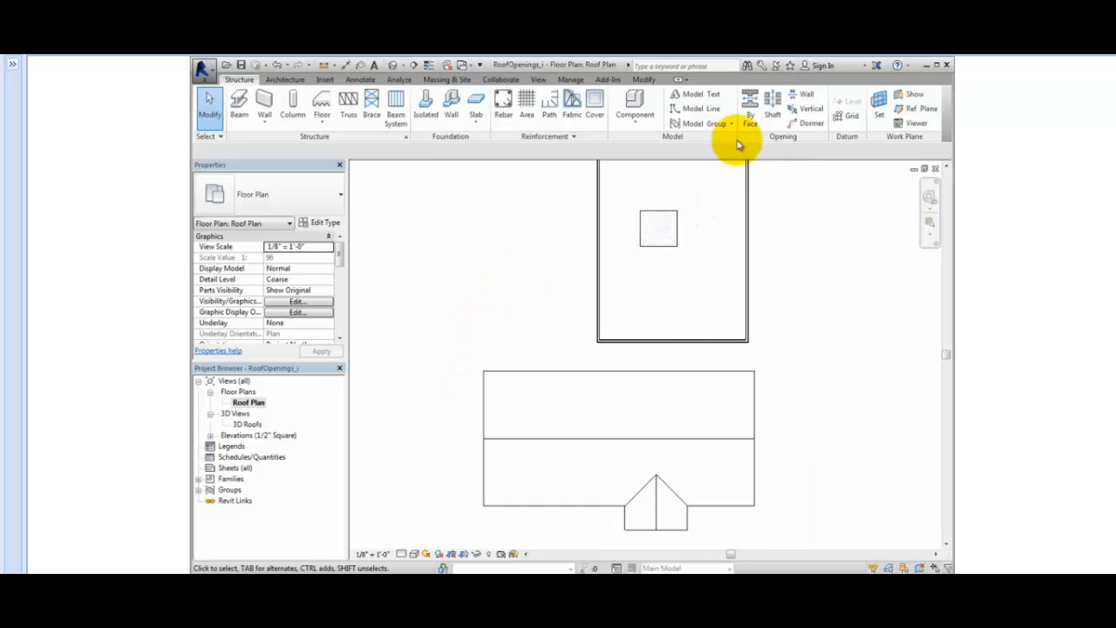
left_click(750, 108)
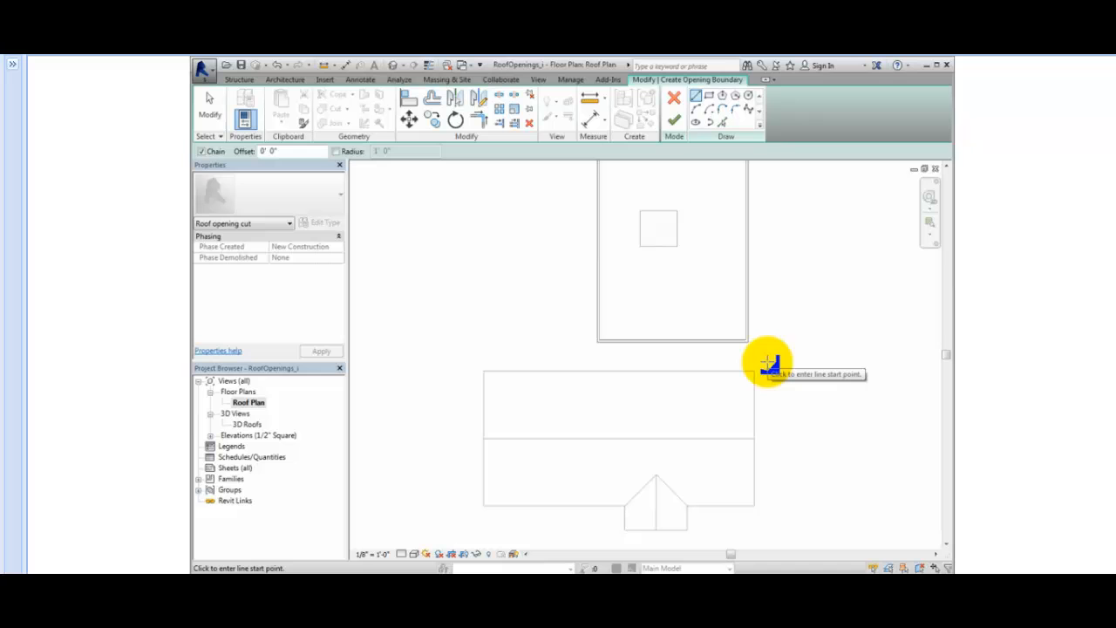
mouse_move(729, 143)
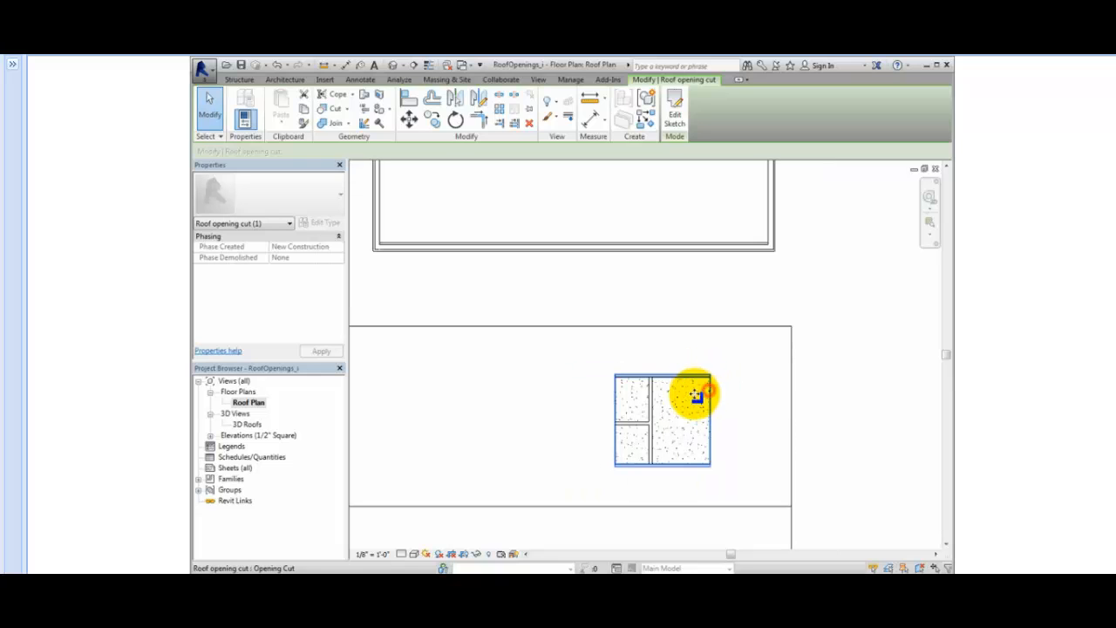
Drag the face opening off the roof, accept the 'cuts nothing' warning, and move it back onto the upper slope.
left_click_drag(694, 394, 582, 390)
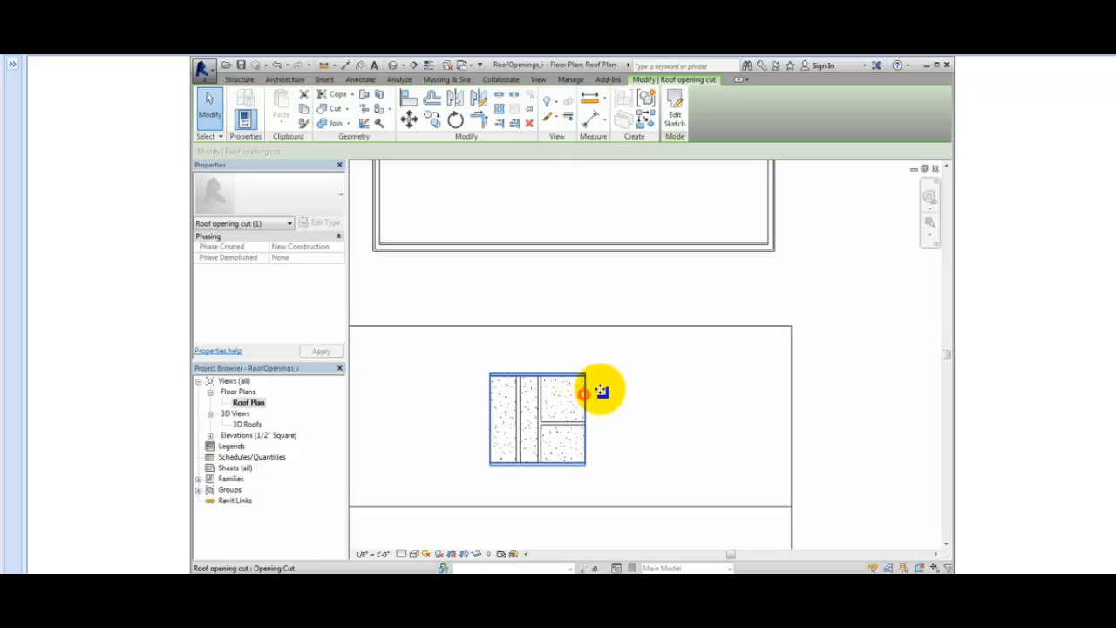
left_click_drag(600, 393, 817, 332)
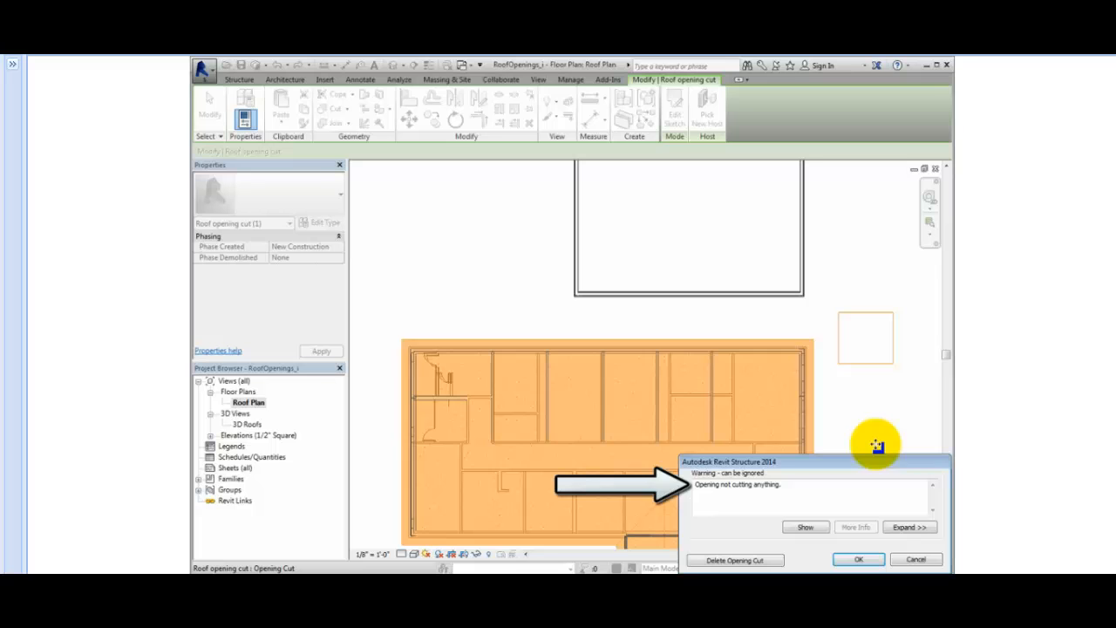
left_click(858, 558)
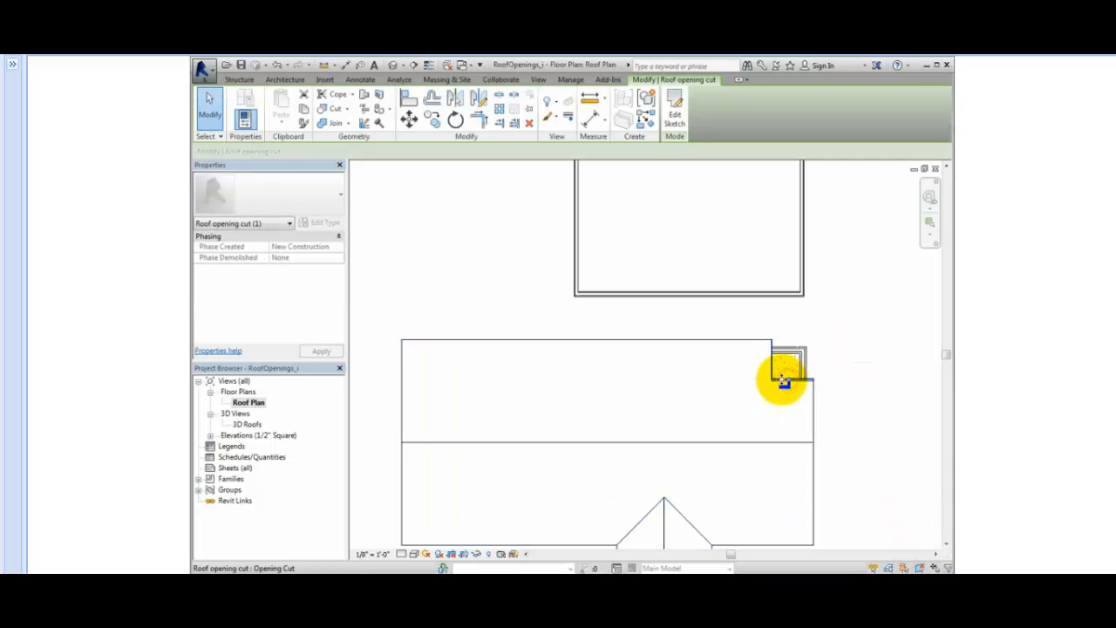
left_click_drag(782, 380, 614, 401)
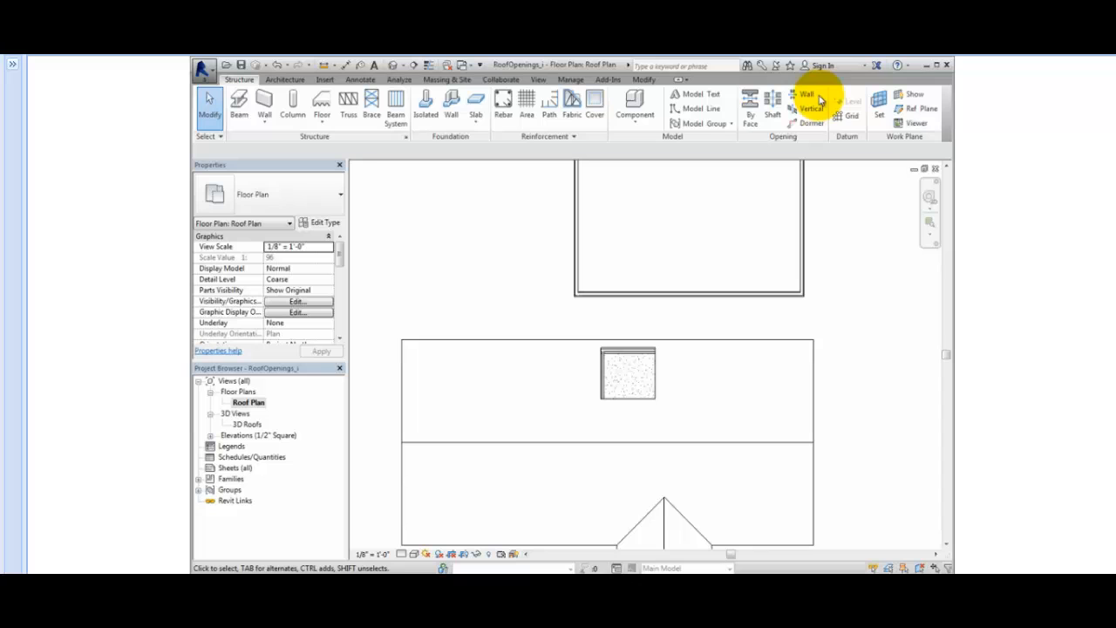
Cut a rectangular vertical opening through the gable roof's lower slope near the front gable.
left_click(806, 108)
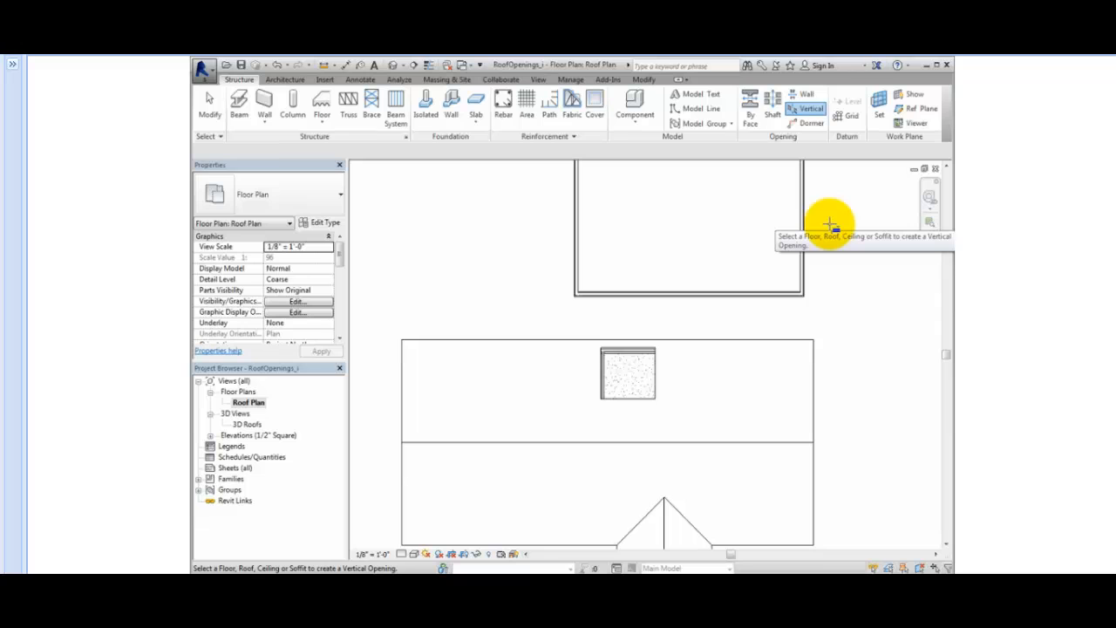
mouse_move(828, 225)
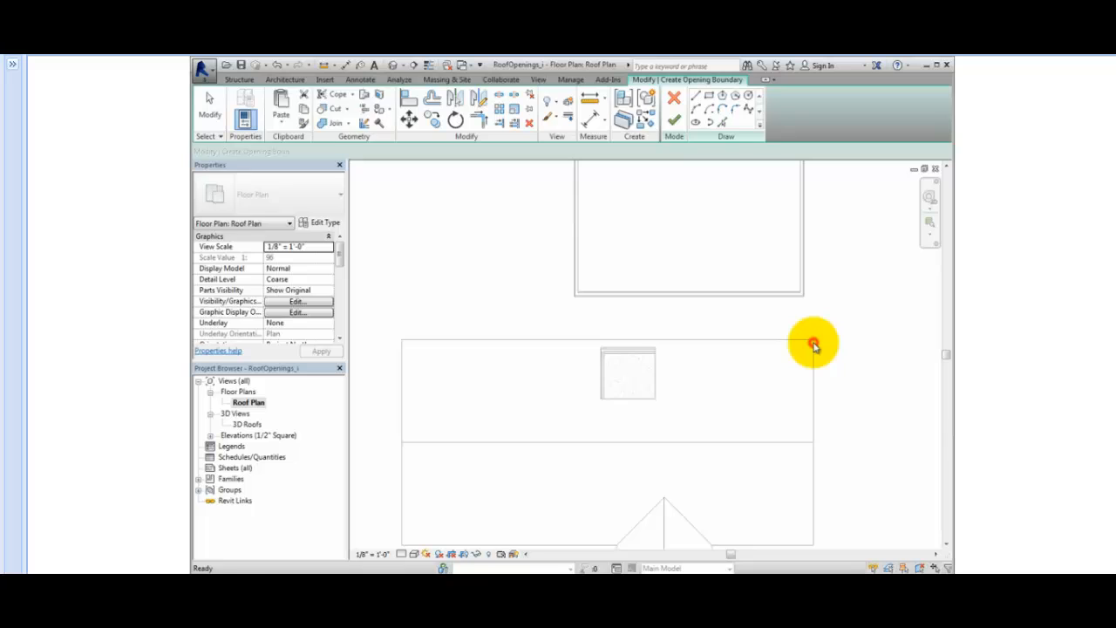
left_click(695, 96)
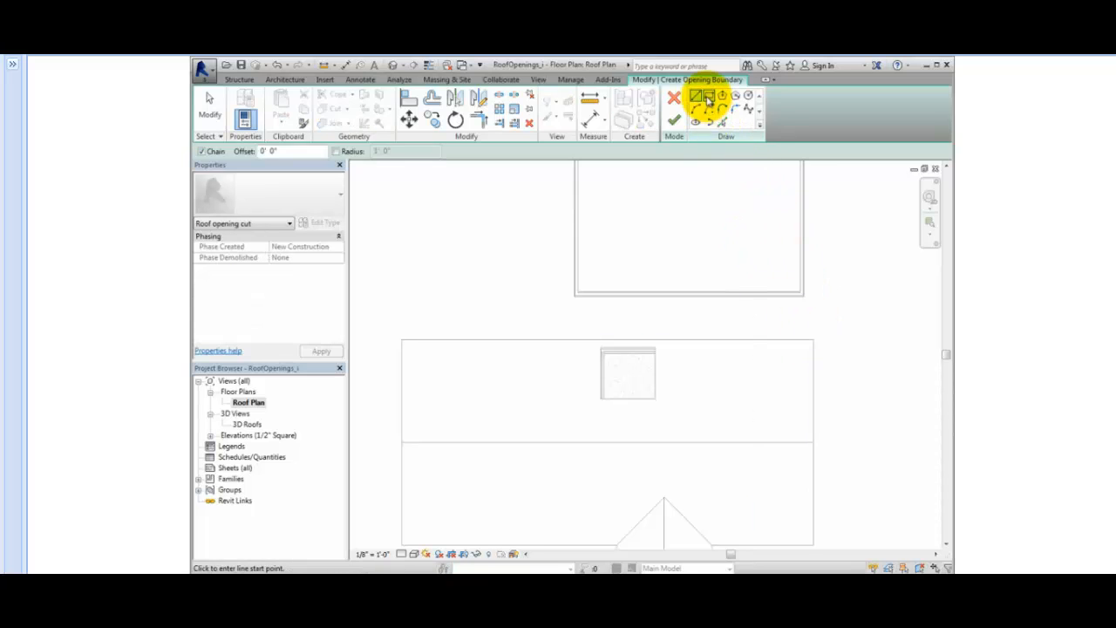
left_click(695, 96)
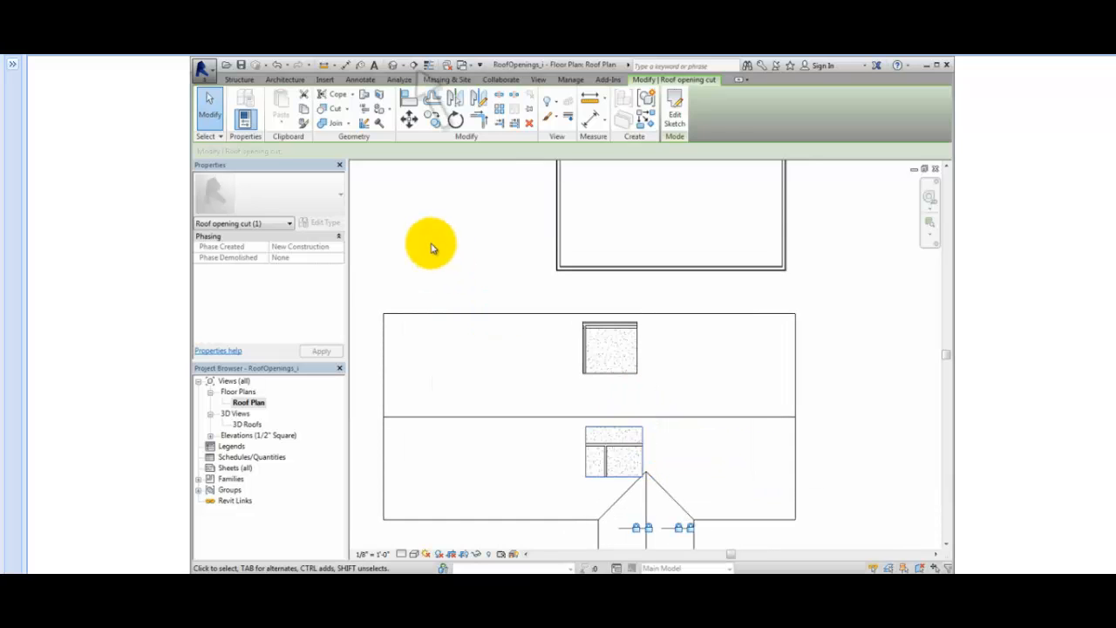
left_click(412, 65)
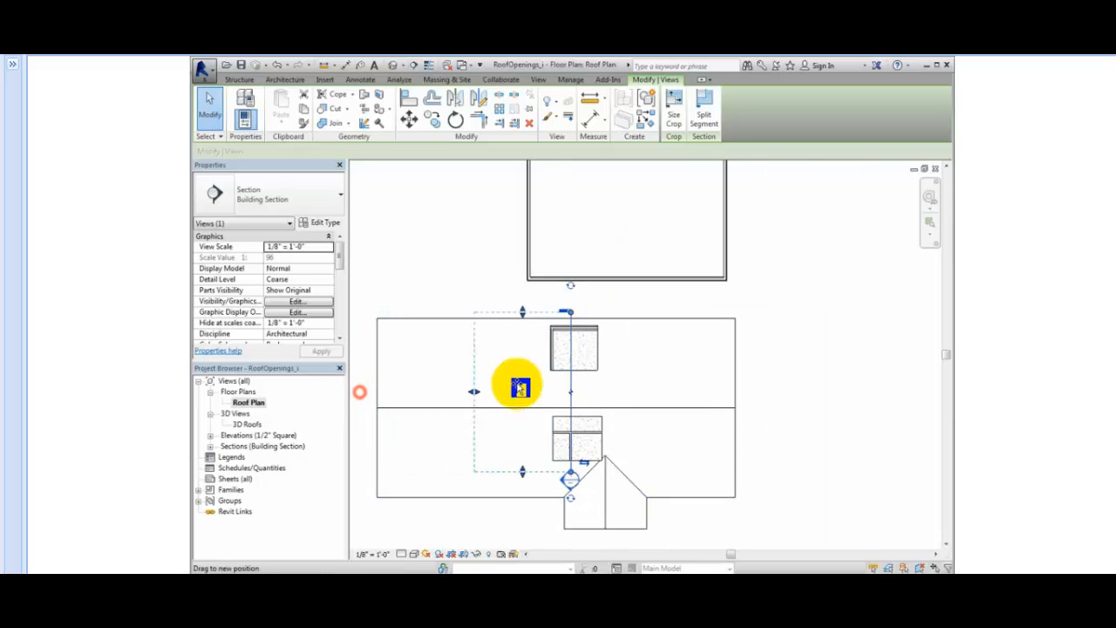
Go to the Section 1 view cutting through both gable roof openings.
right_click(520, 391)
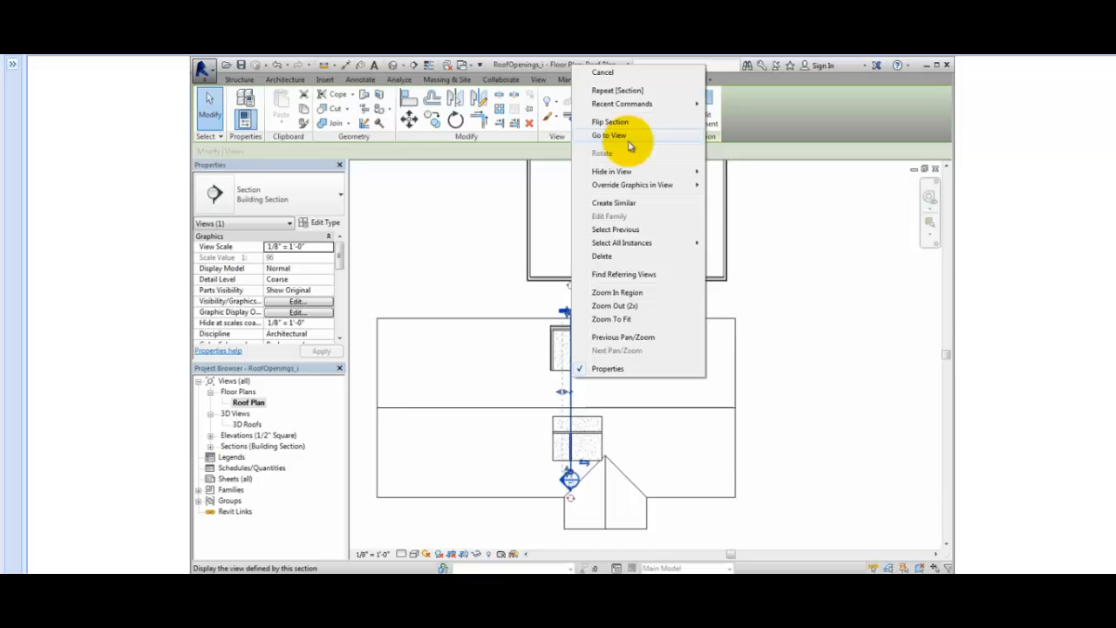
left_click(608, 136)
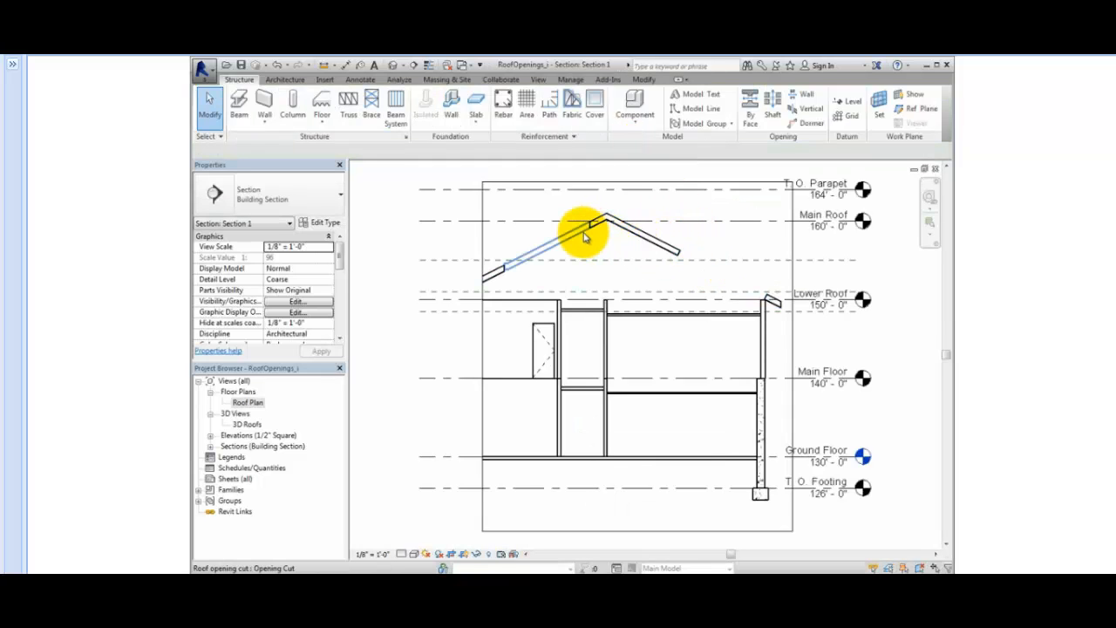
mouse_move(584, 238)
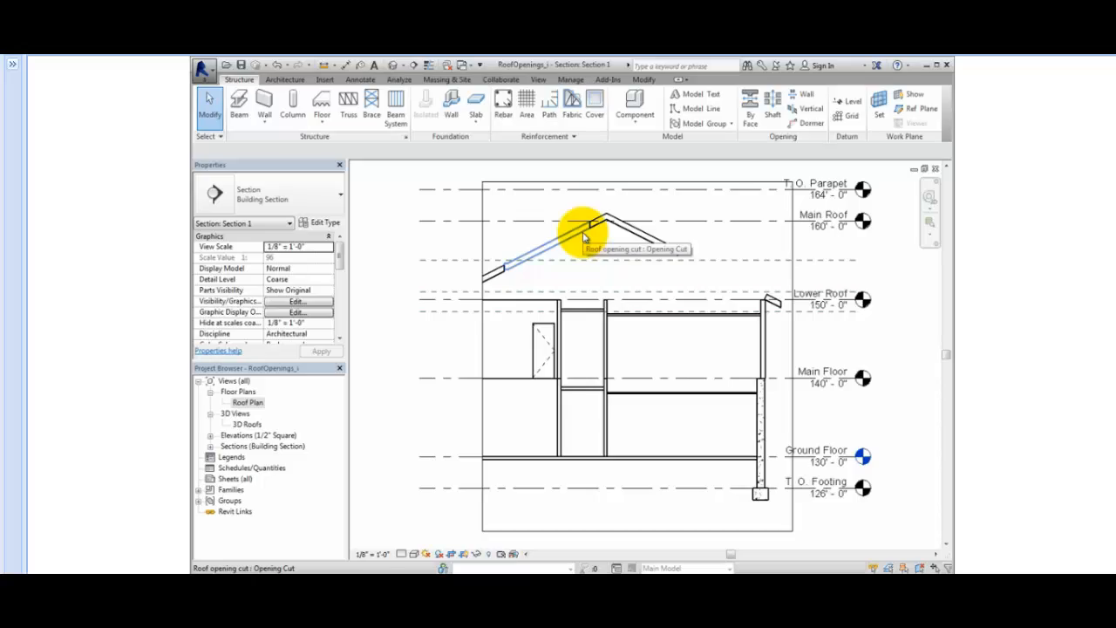